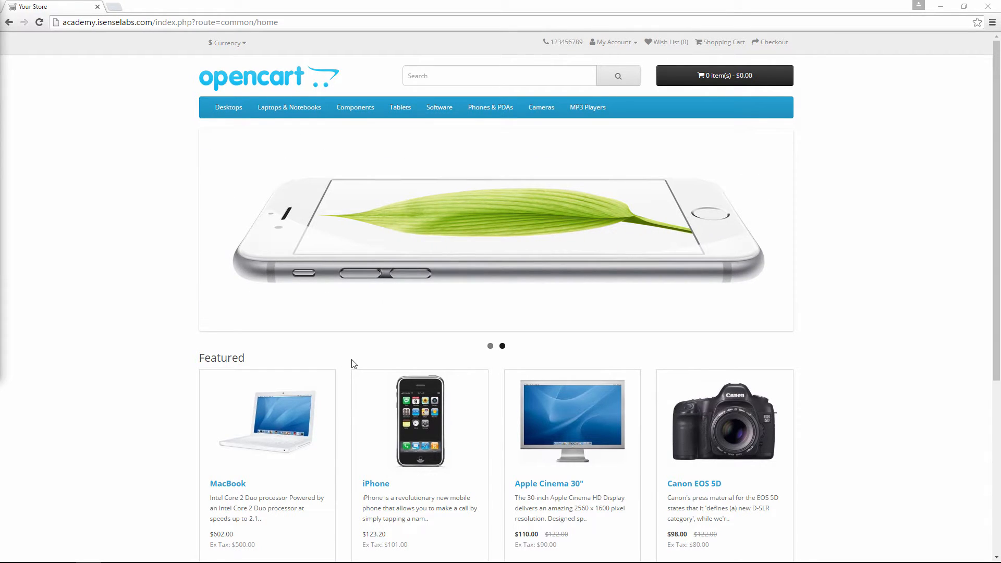
Log in to the store administration at the /admin address in a new browser tab.
left_click(490, 346)
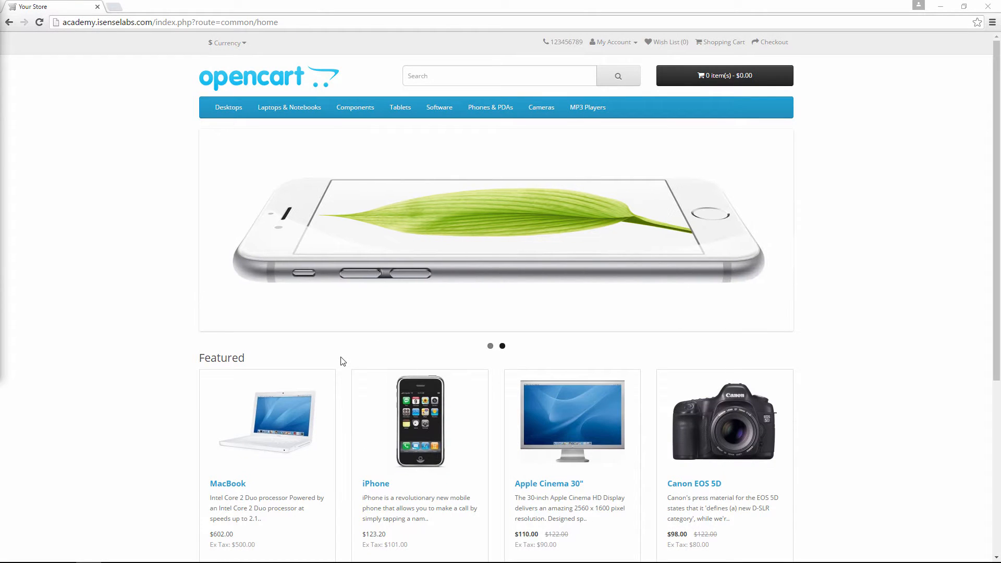
key("ctrl+plus")
type("http://academy.isenselabs.com/admin")
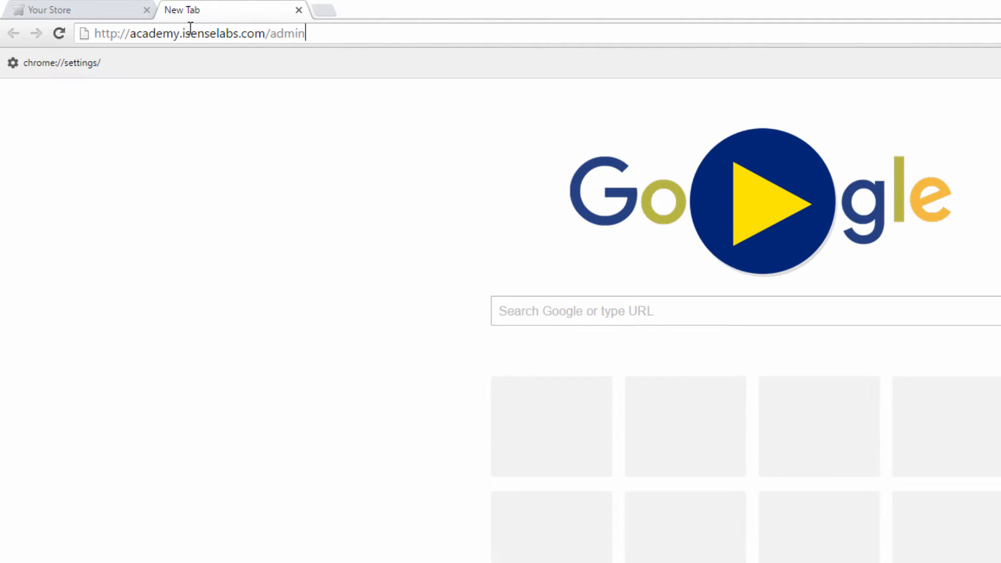
key("Return")
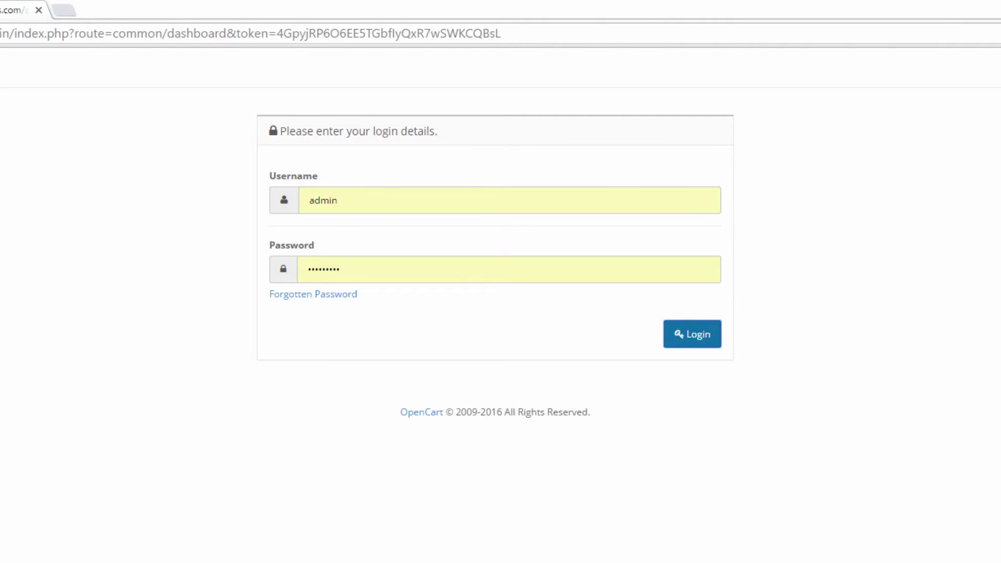
left_click(691, 333)
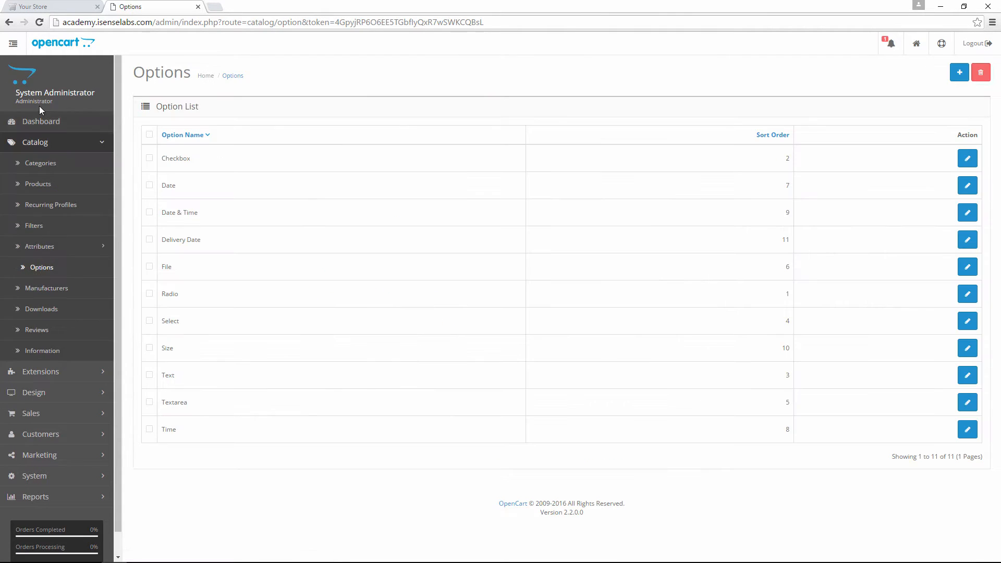
Collapse the admin sidebar and start a new product option from the Options list.
left_click(13, 44)
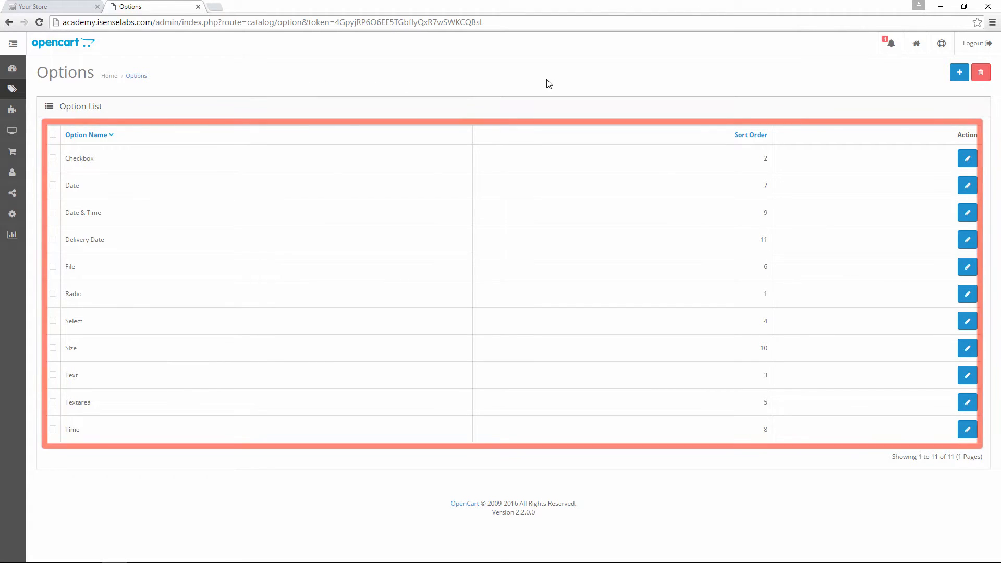
mouse_move(957, 72)
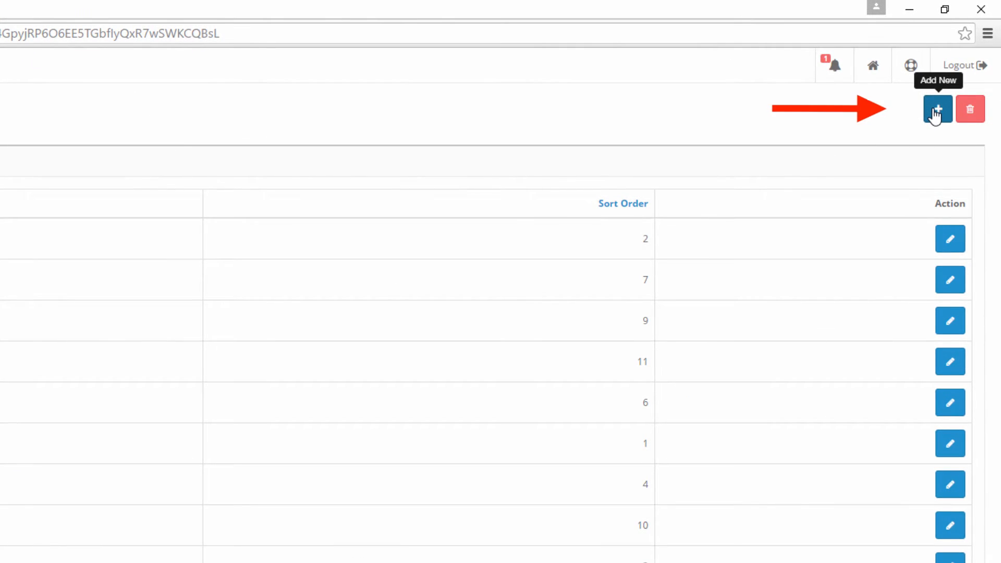
left_click(937, 109)
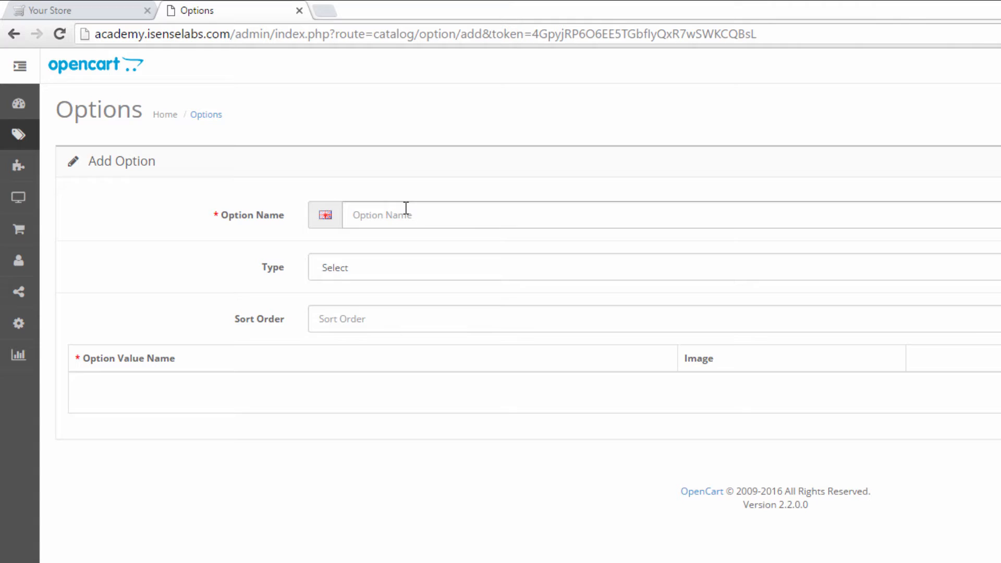
Enter option name 'T-shirt sizes', choose type Radio, and set sort order 0.
left_click(414, 215)
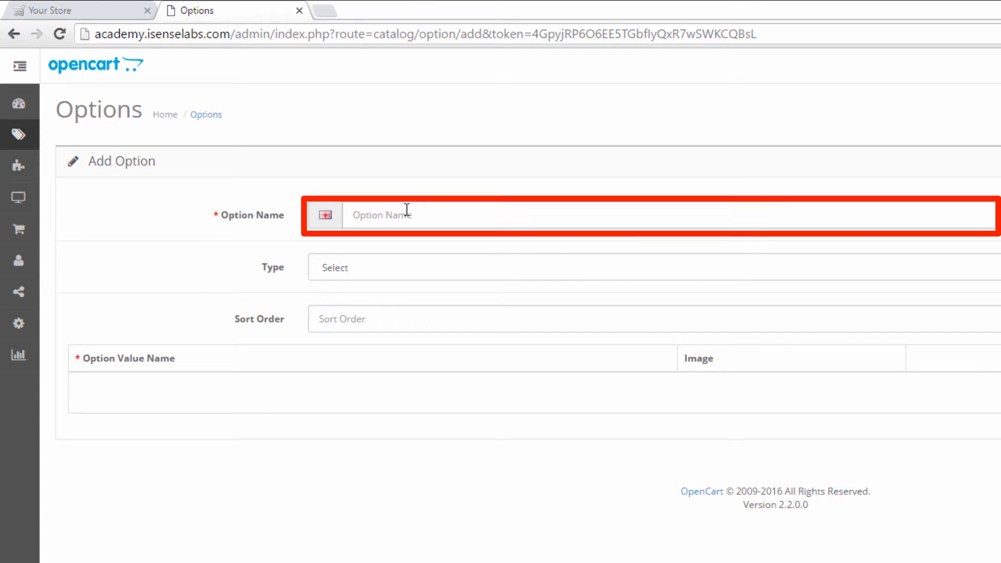
type("T")
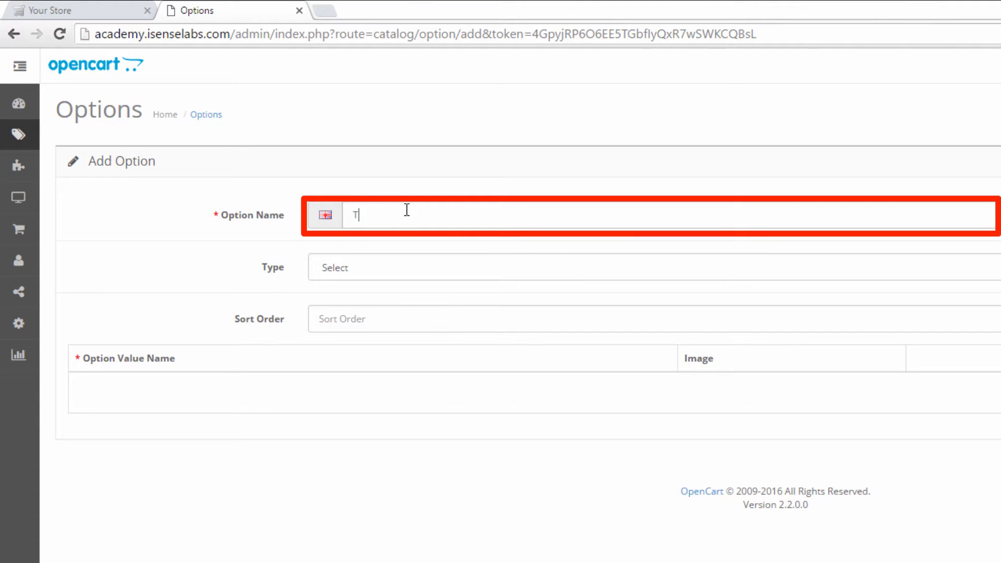
type("-shirt si")
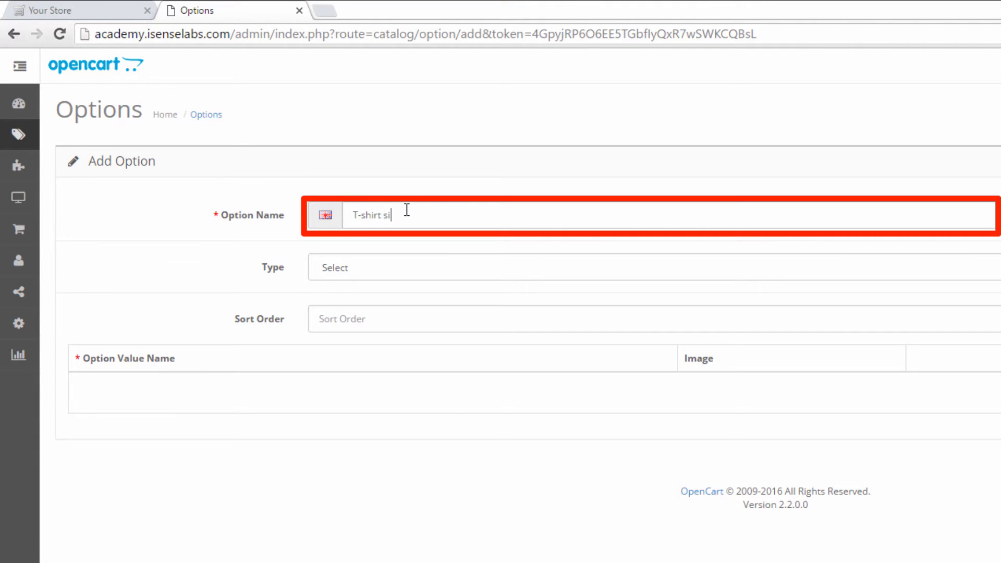
type("zes")
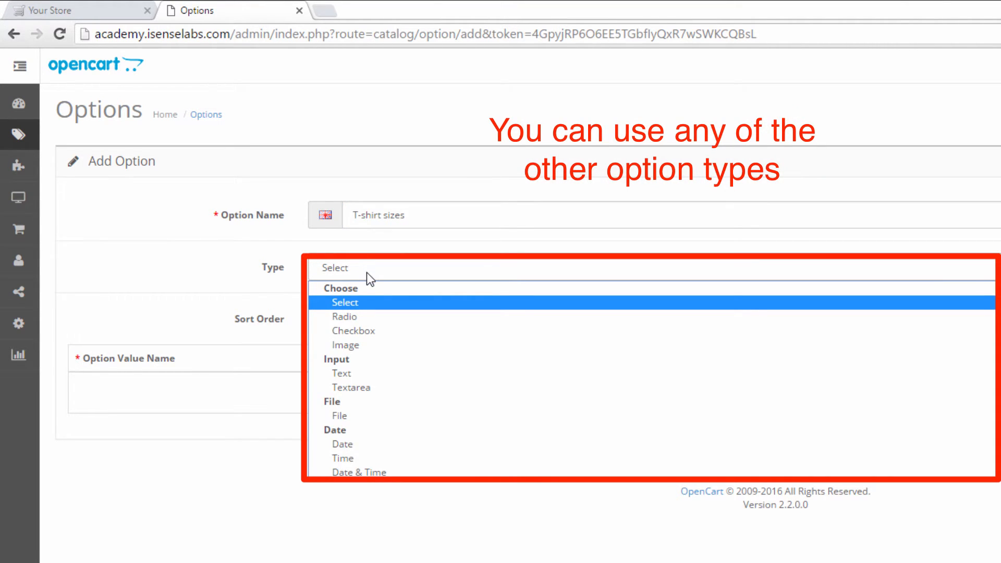
mouse_move(353, 330)
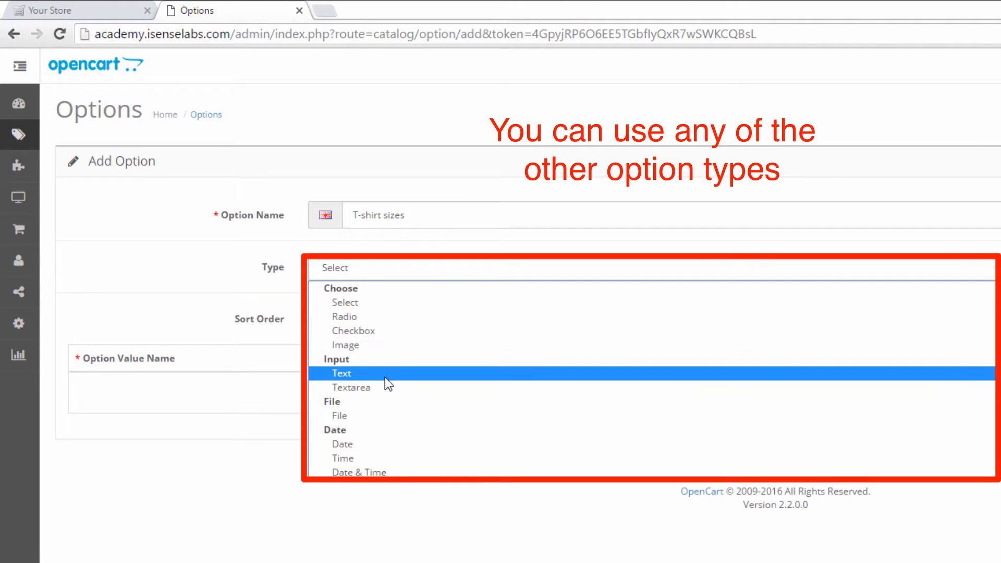
mouse_move(385, 457)
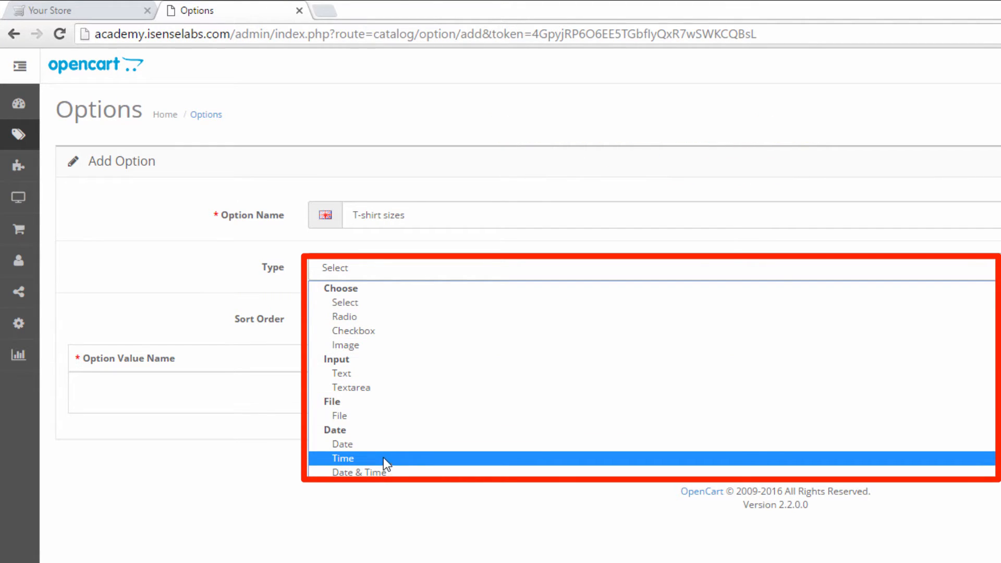
mouse_move(373, 337)
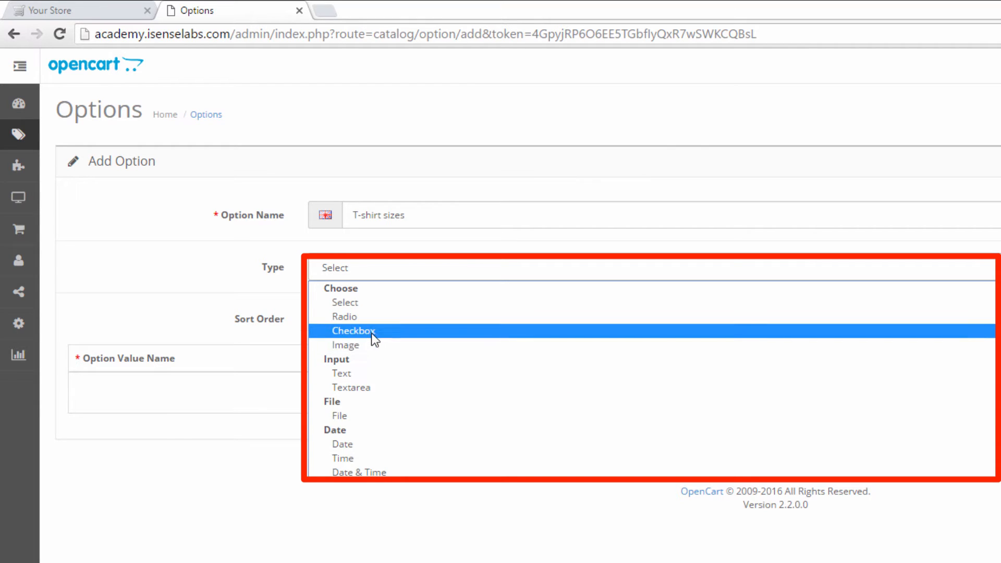
mouse_move(344, 316)
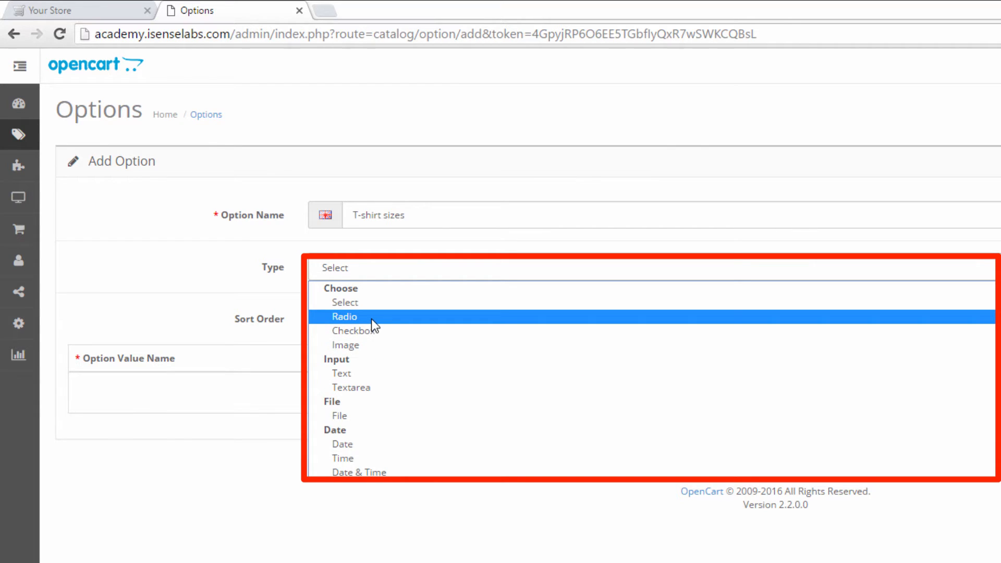
left_click(344, 315)
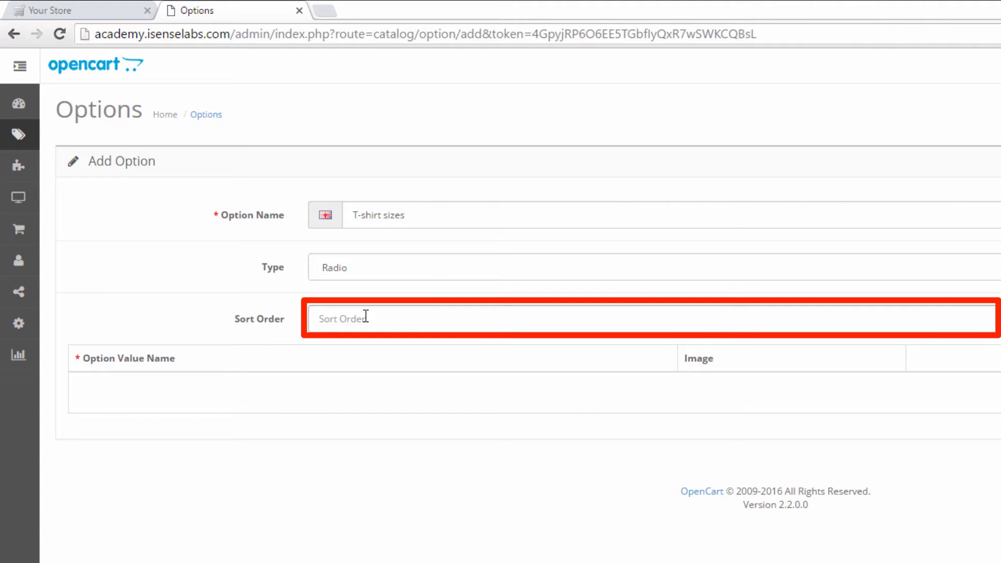
type("0")
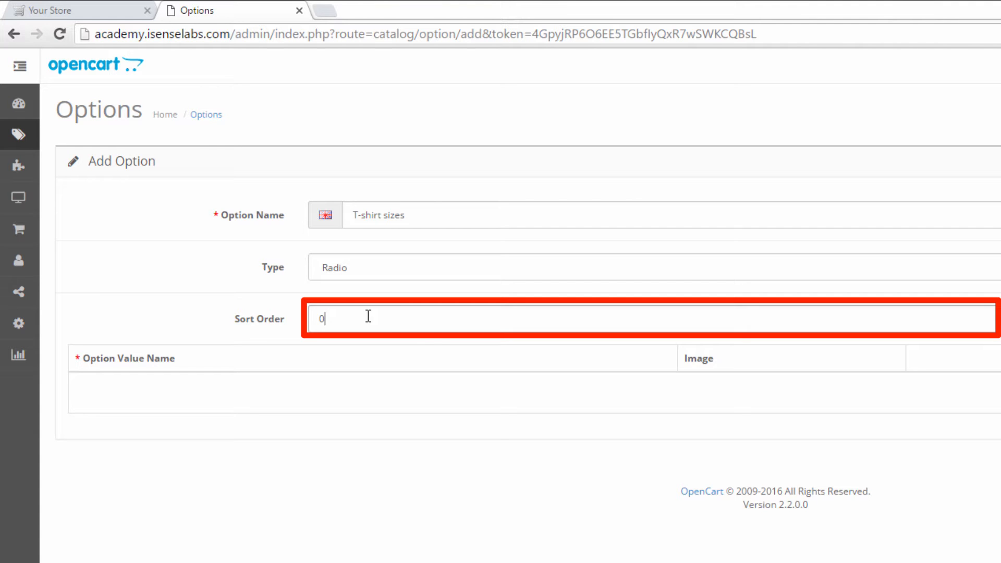
mouse_move(427, 345)
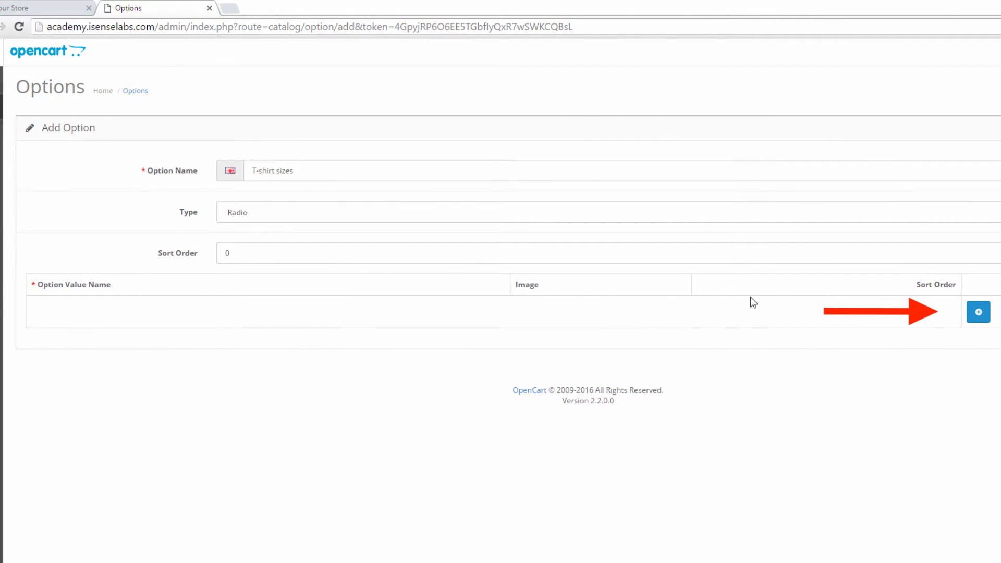
mouse_move(977, 311)
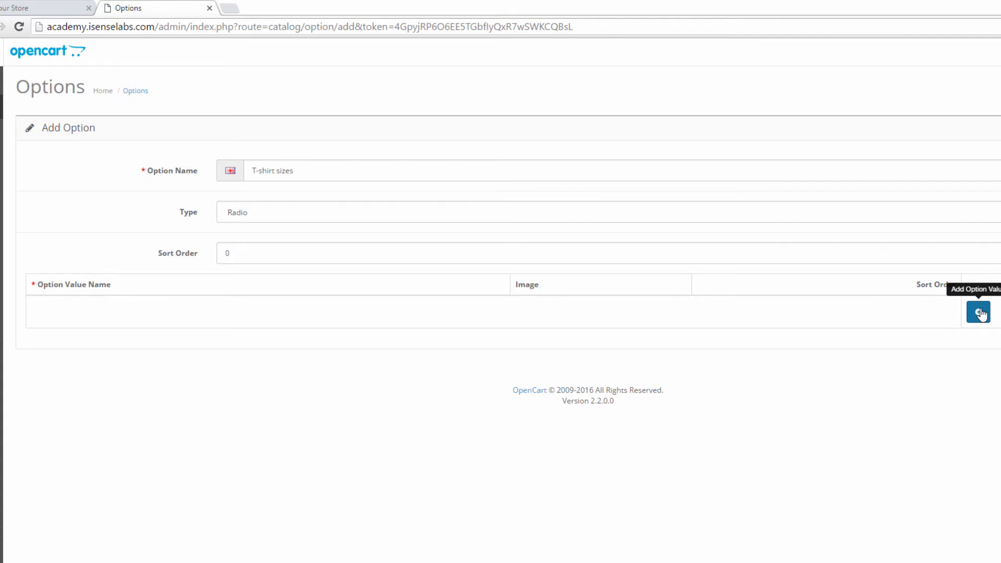
Add option values S, M, L and XL with sort orders 1 through 4.
left_click(979, 313)
type("S")
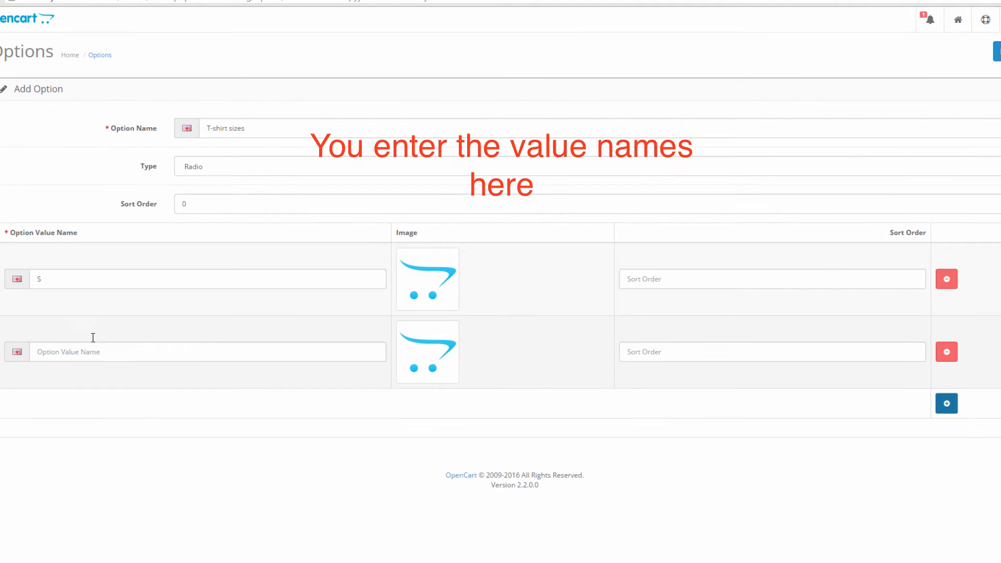
type("M")
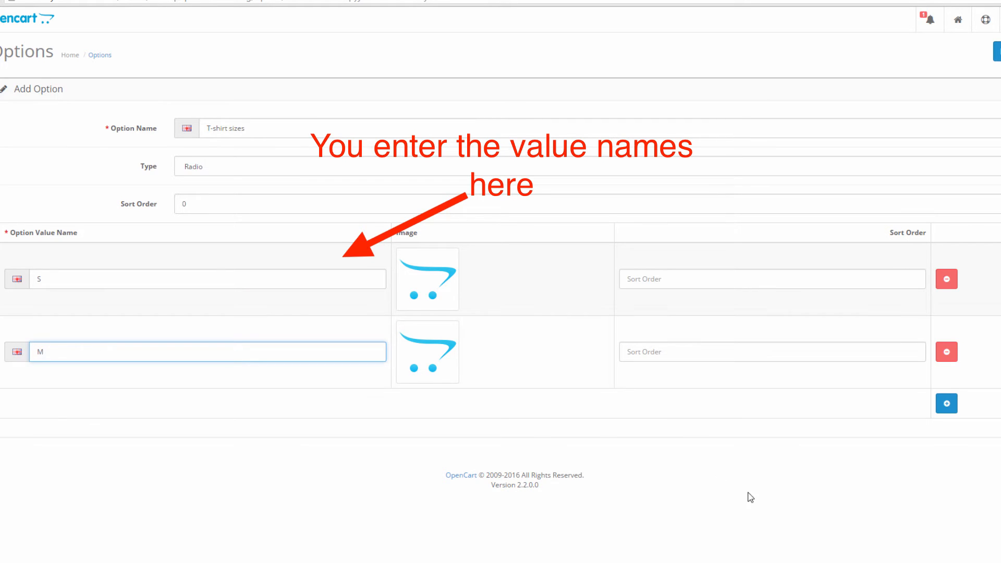
left_click(945, 402)
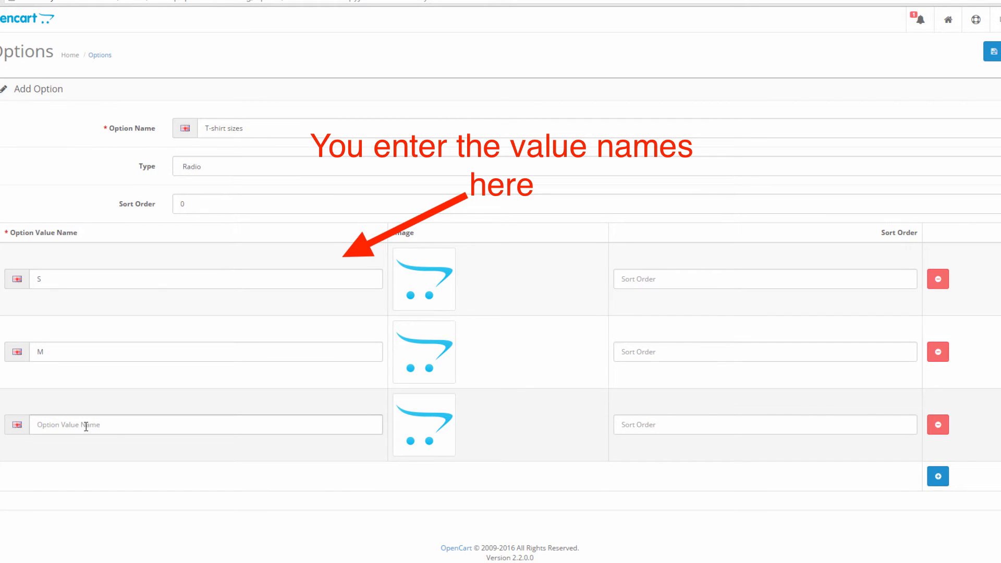
type("L")
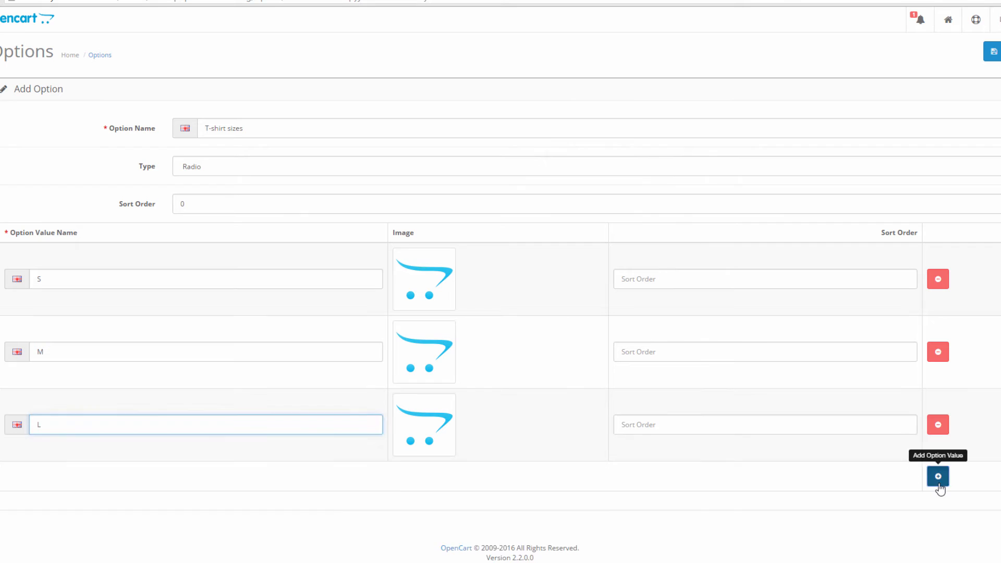
left_click(937, 476)
type("XL")
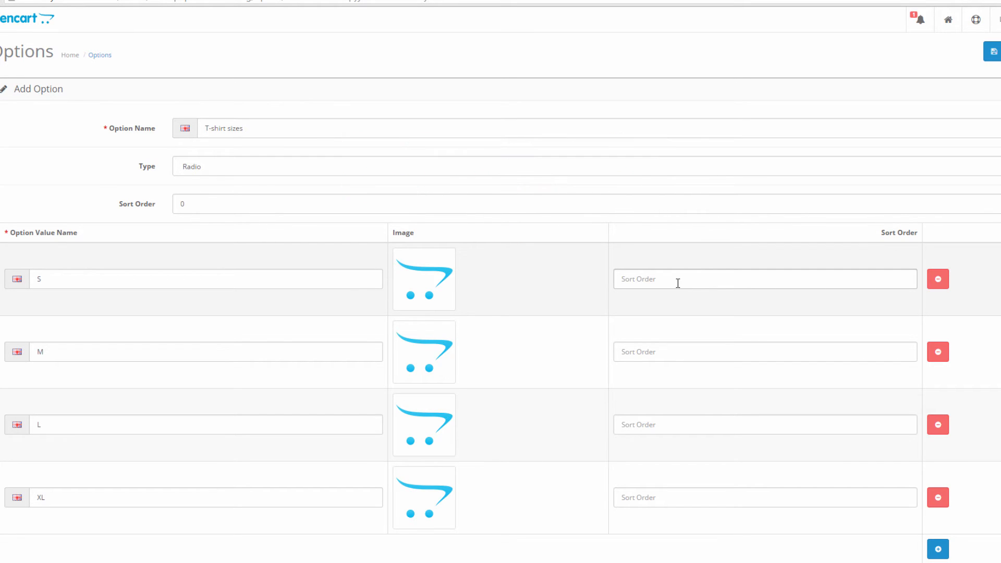
type("1")
type("3")
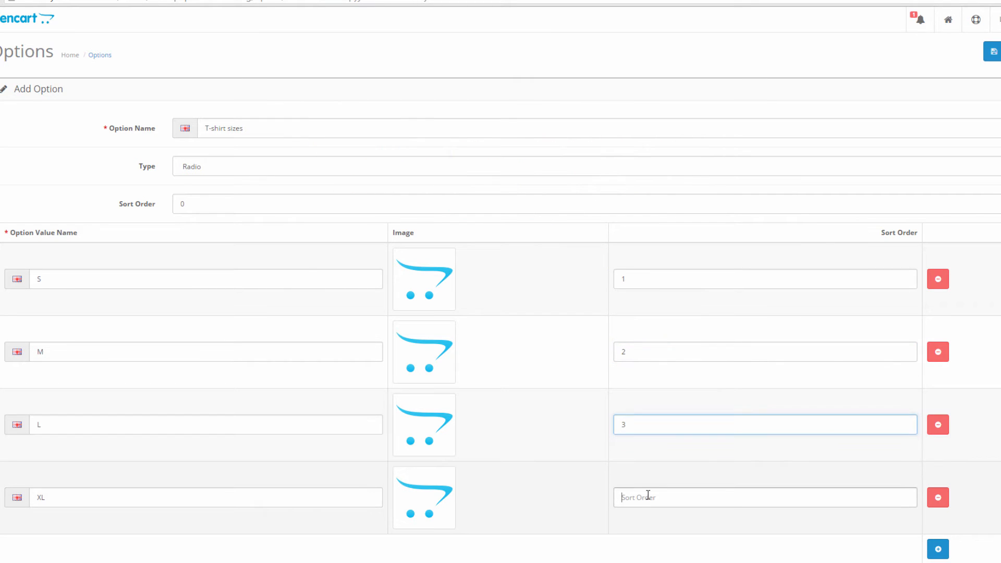
type("4")
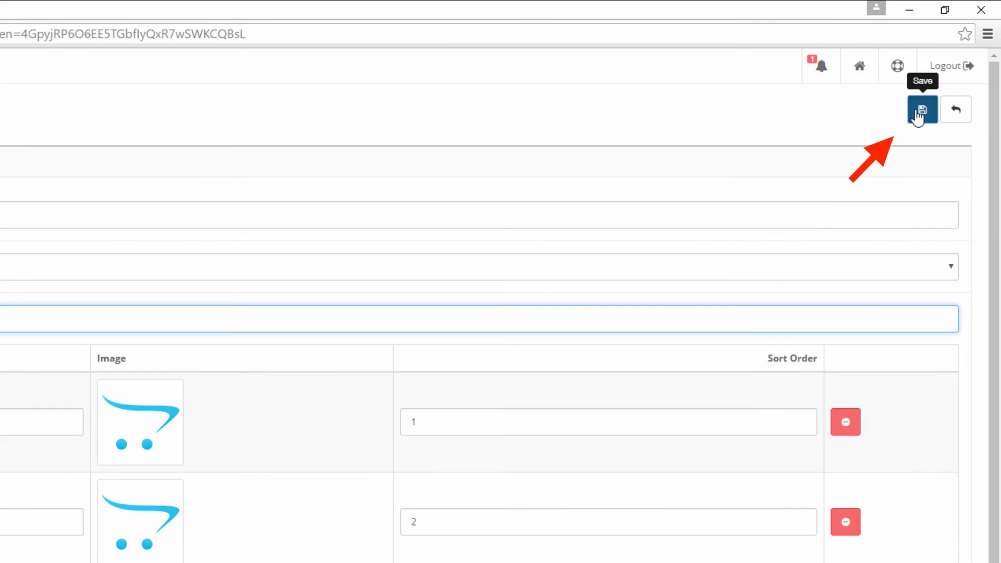
Save the T-shirt sizes option and head to the Catalog products list.
left_click(921, 109)
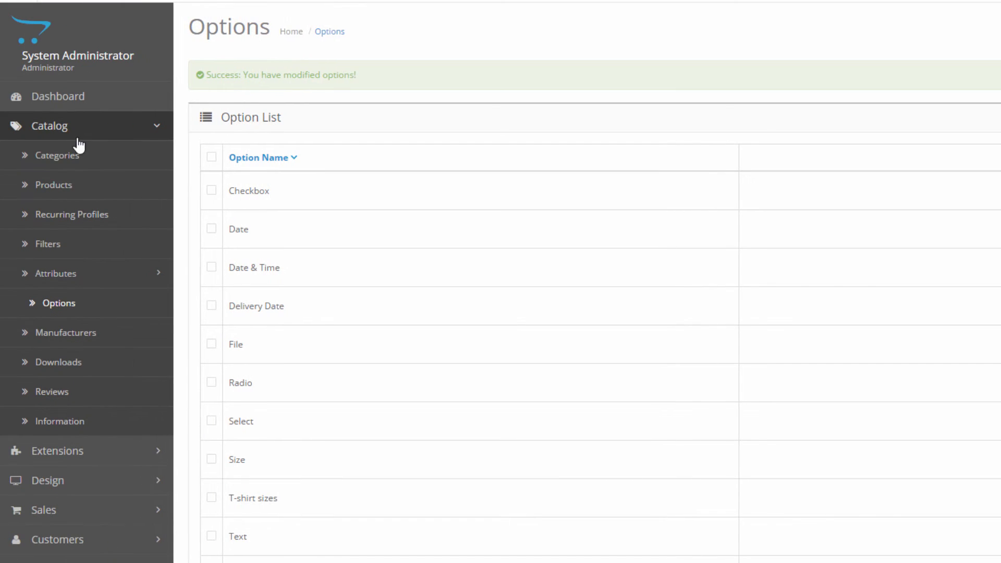
left_click(59, 184)
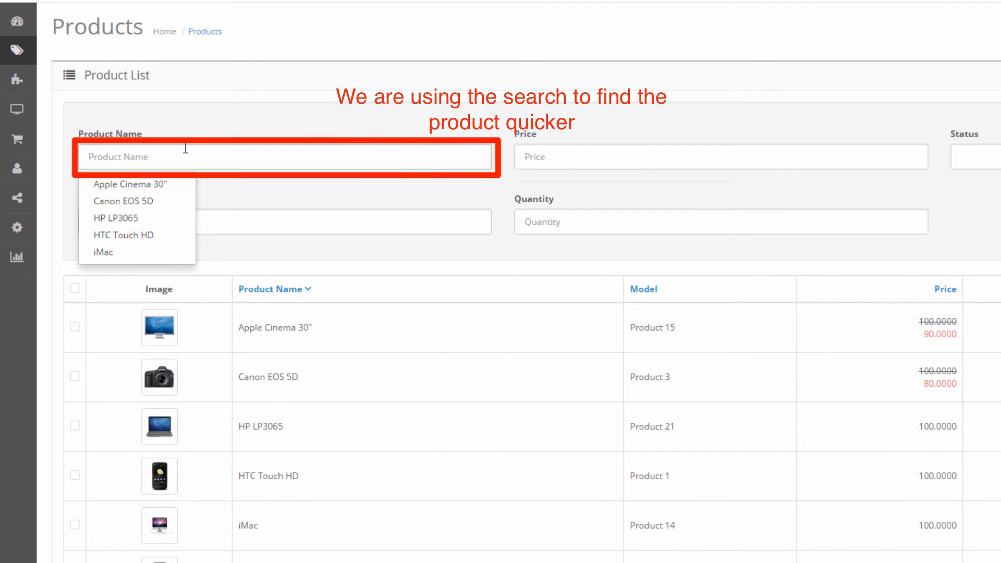
Filter products by 'isense' and open the iSenseLabs T-shirt for editing.
type("isense")
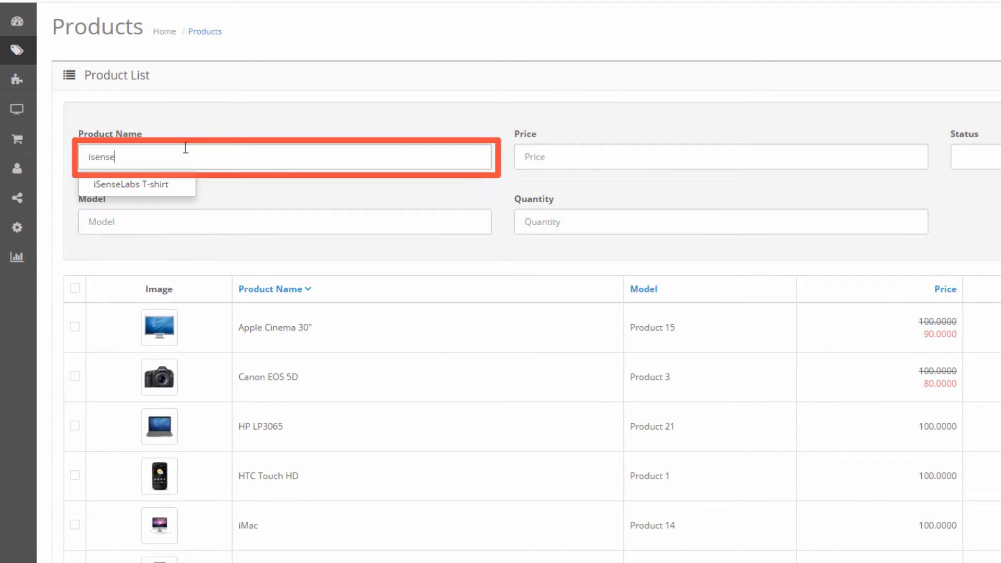
left_click(132, 183)
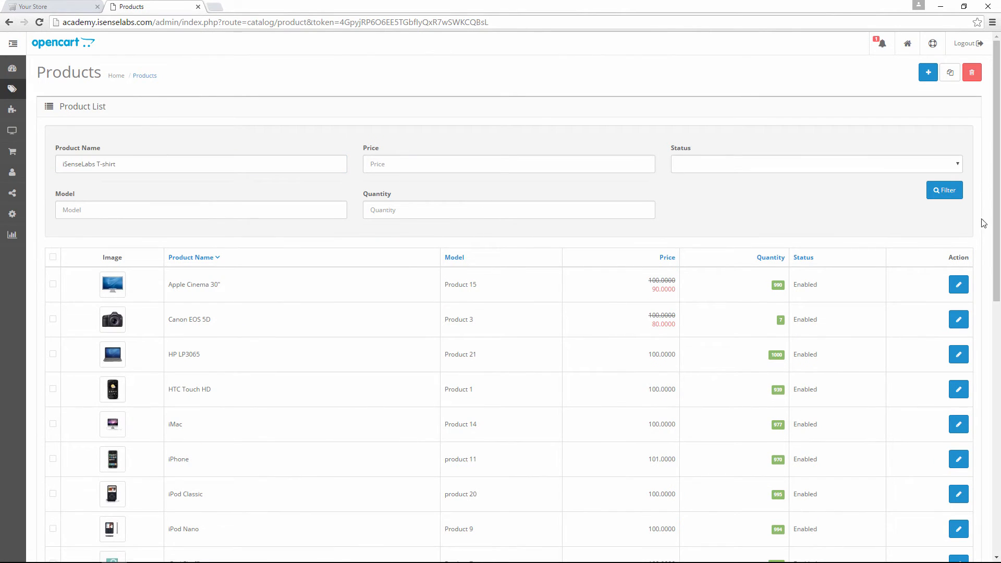
left_click(958, 284)
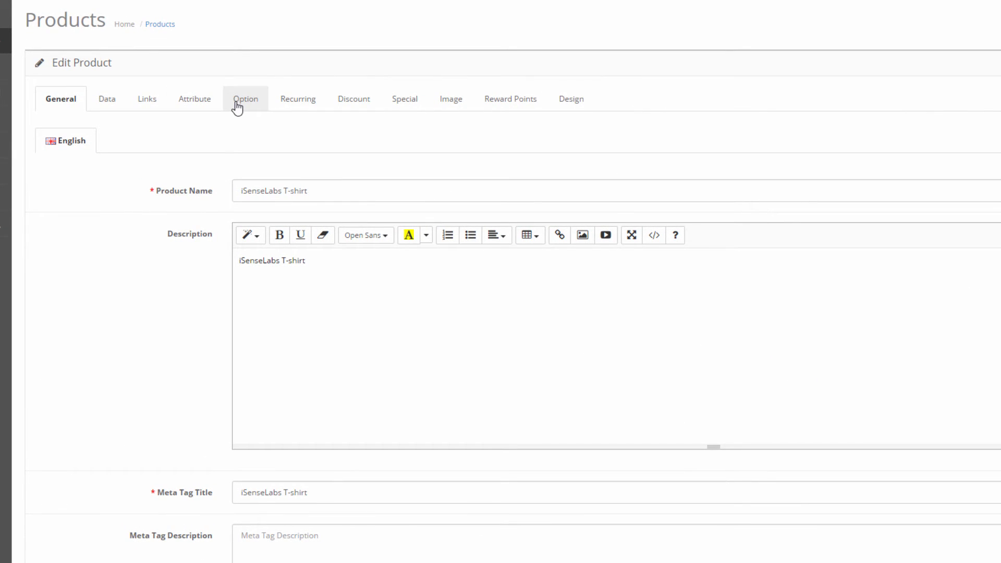
Attach the required T-shirt sizes option to the product in its Option settings.
left_click(244, 99)
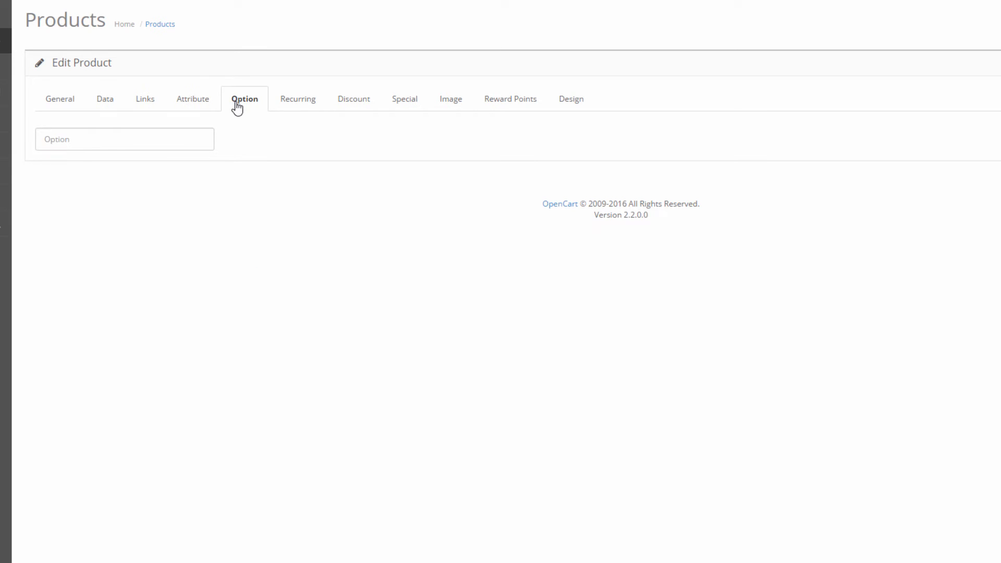
left_click(124, 139)
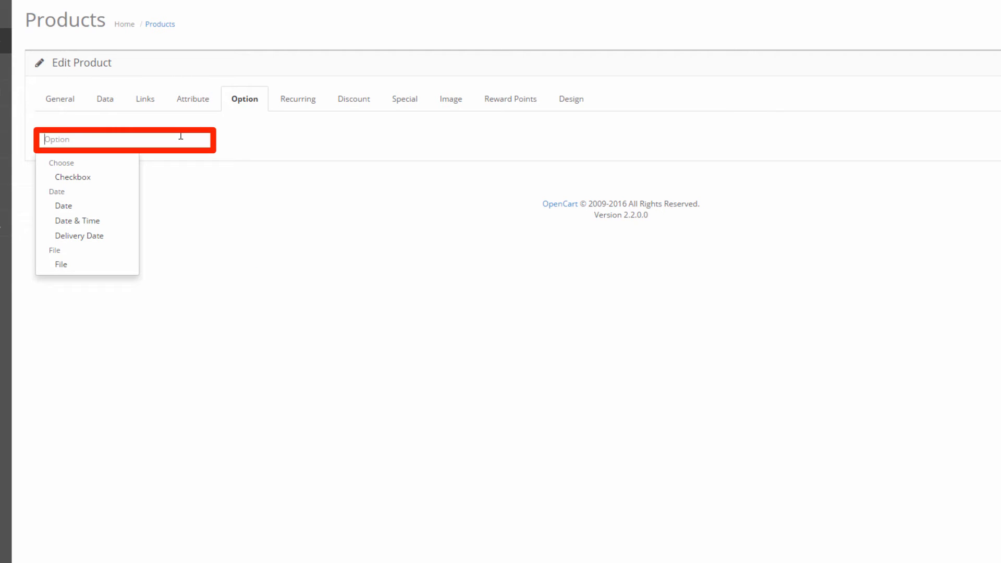
type("t")
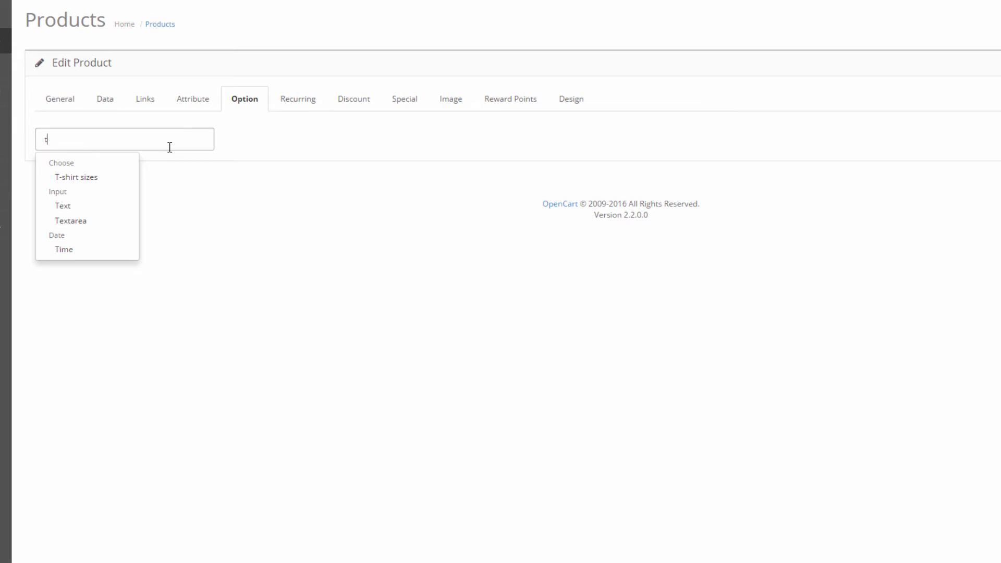
mouse_move(121, 174)
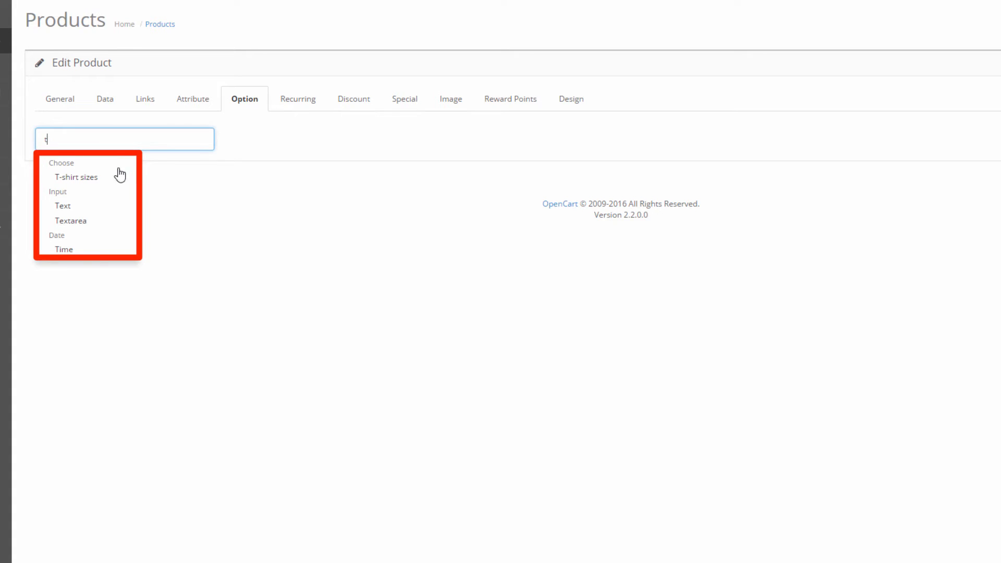
mouse_move(76, 177)
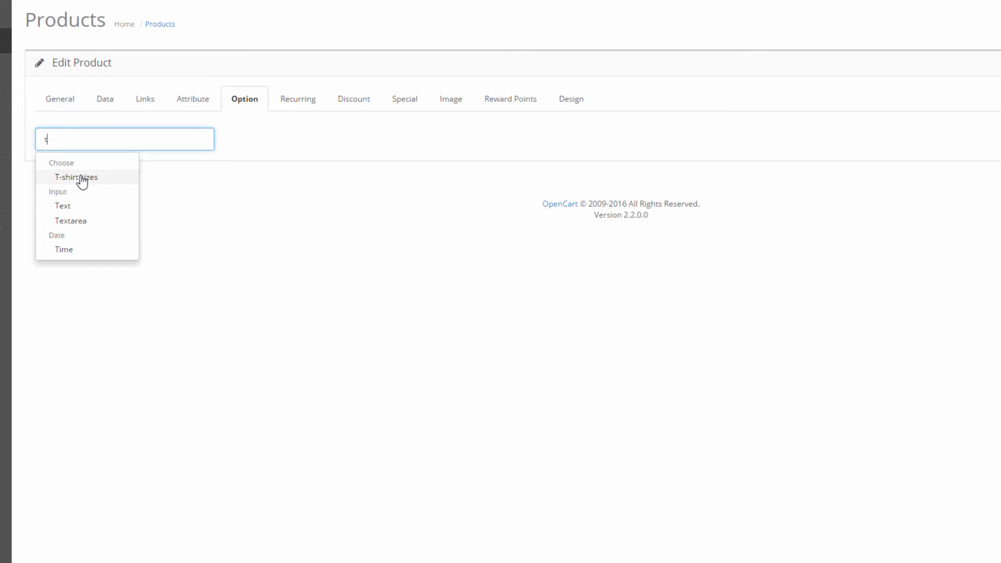
left_click(76, 177)
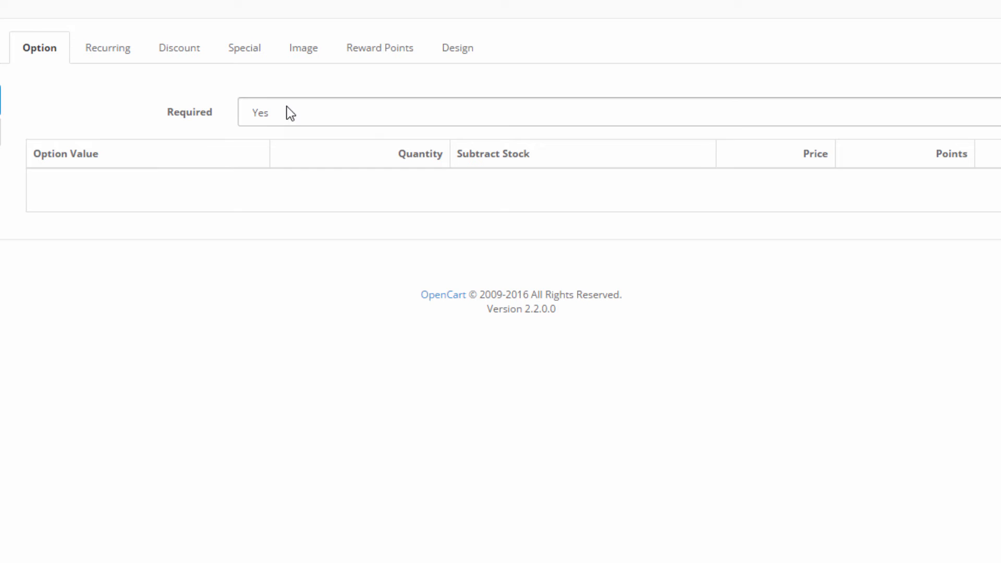
mouse_move(295, 112)
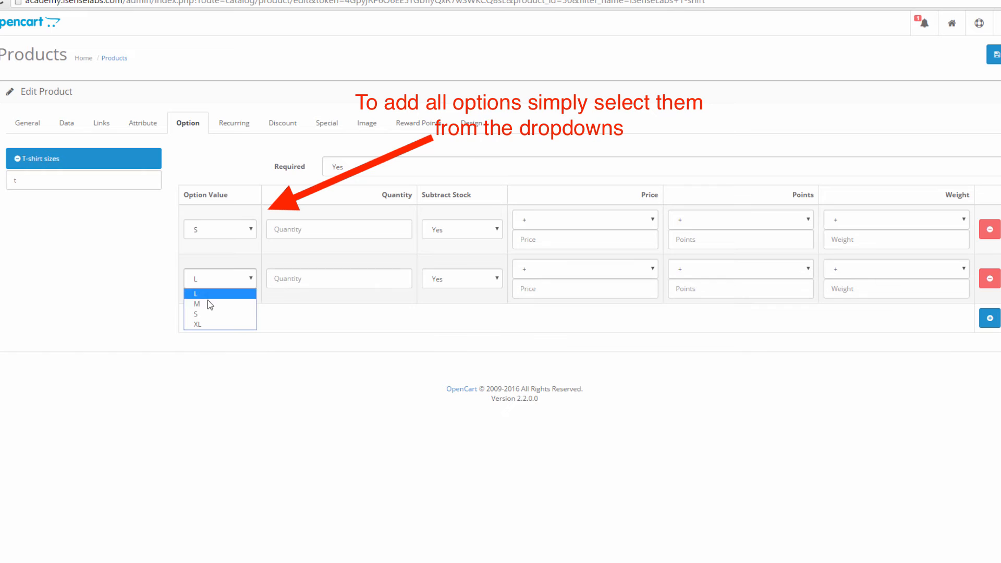
Add option value rows for M, L and XL alongside S.
left_click(196, 303)
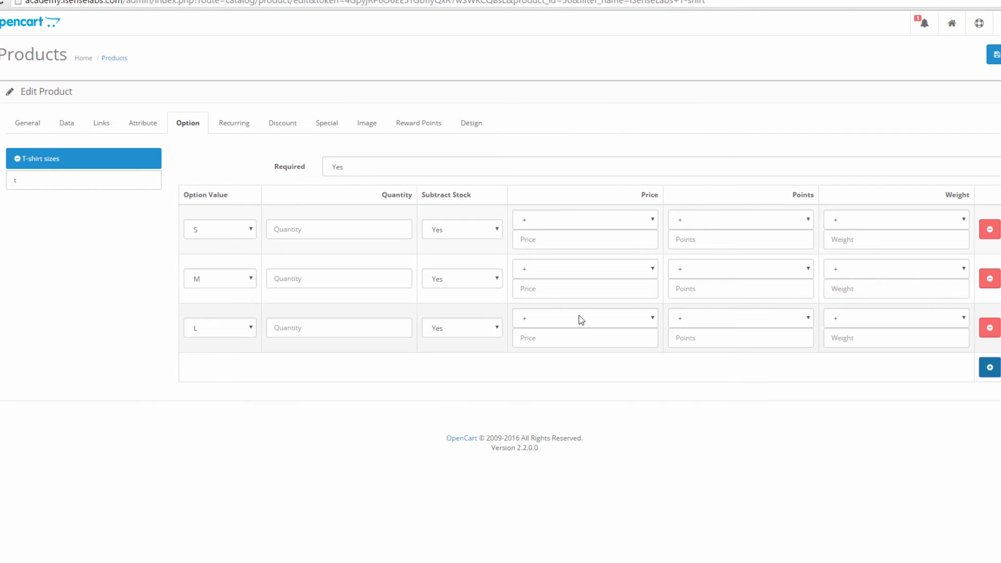
left_click(988, 367)
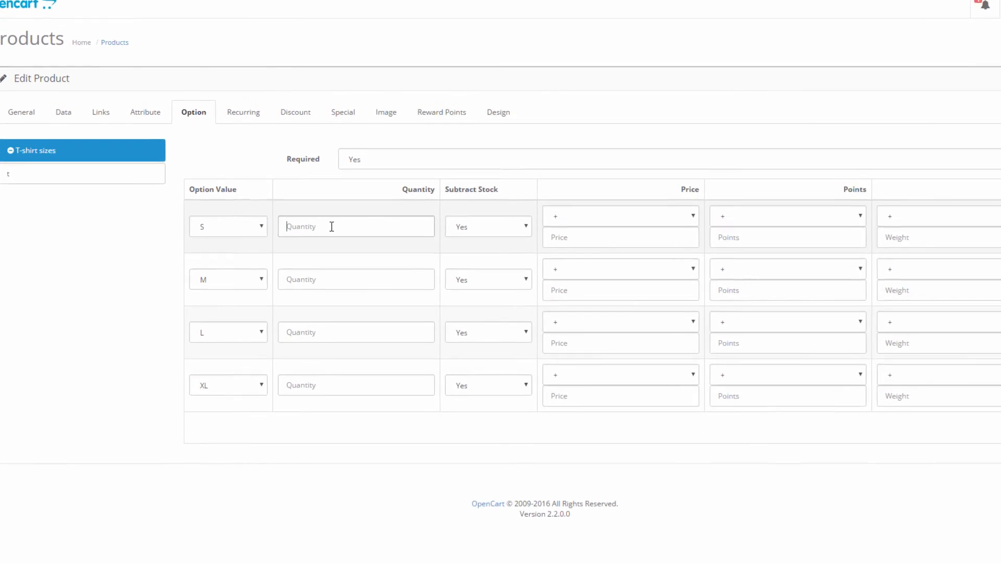
Give each size row quantity 10, keeping Subtract Stock Yes and price adjustment 0.
type("10")
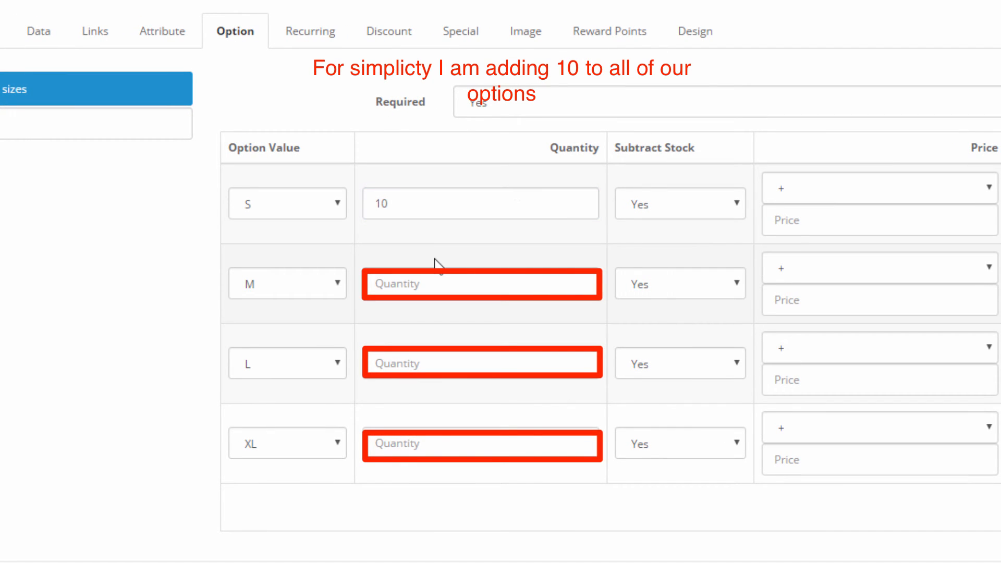
left_click(480, 284)
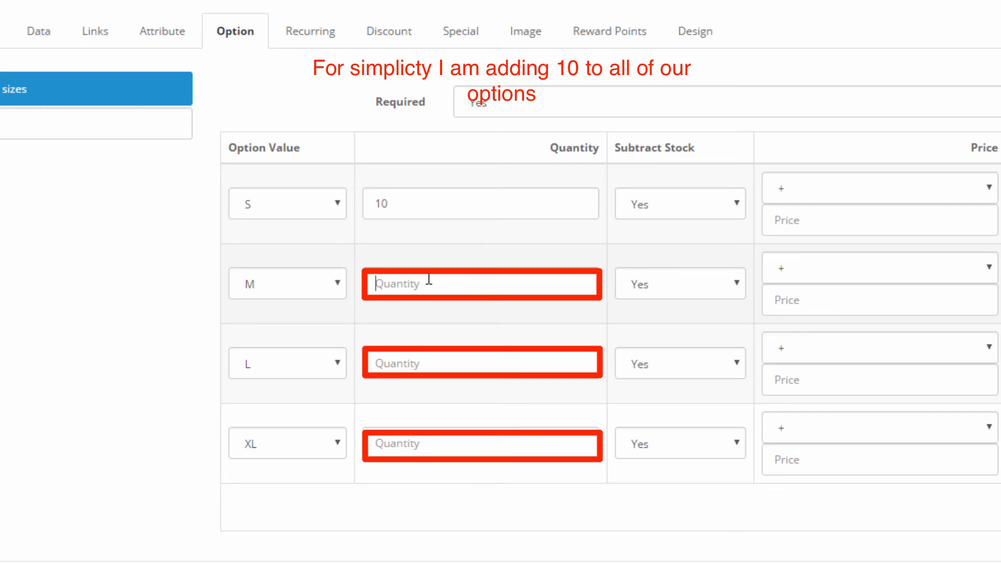
type("10")
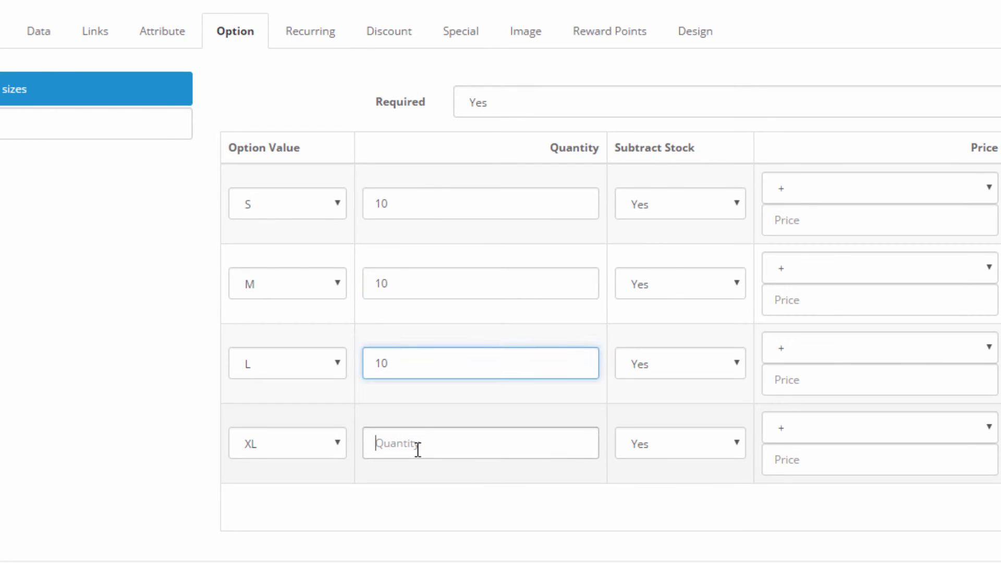
type("10")
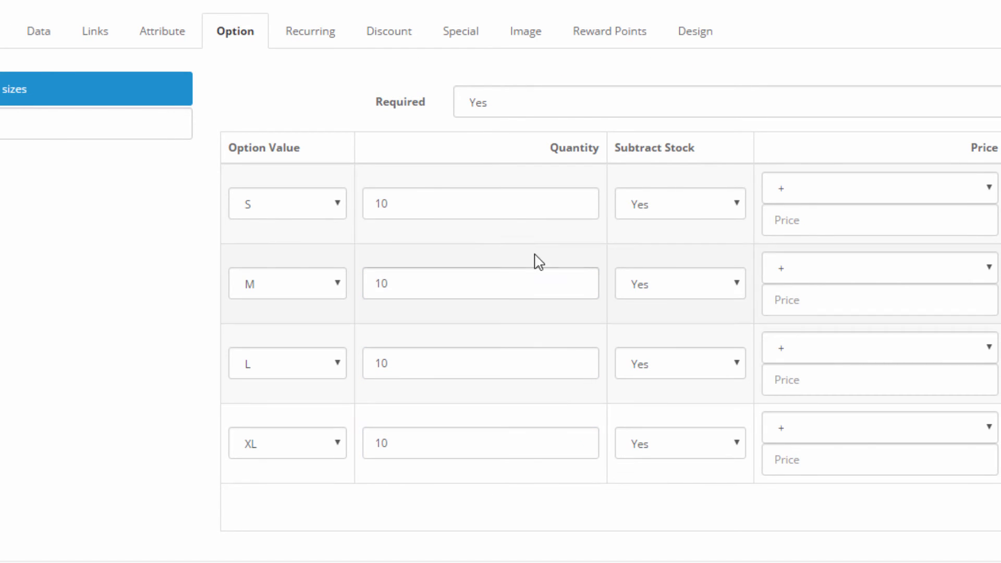
left_click(679, 203)
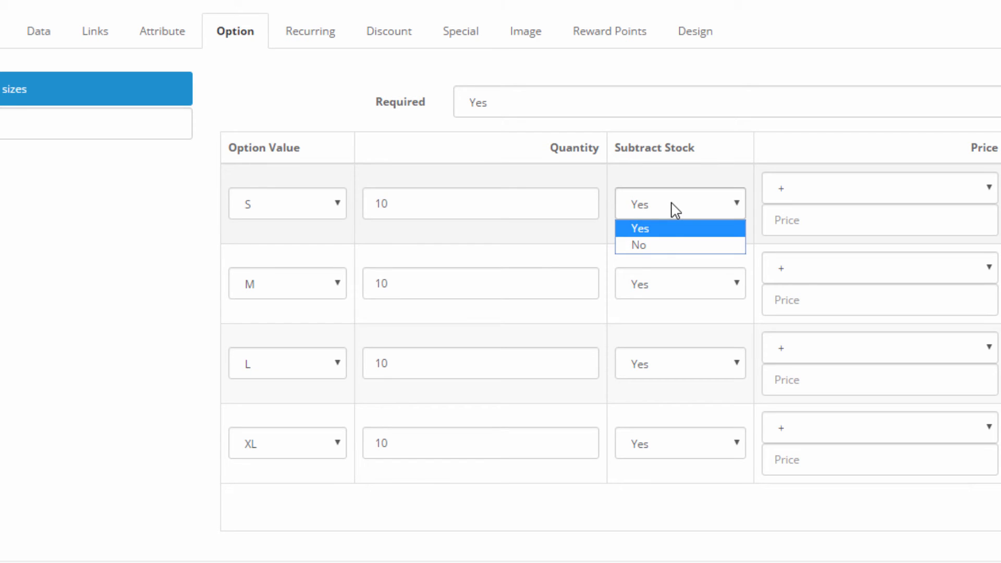
left_click(639, 228)
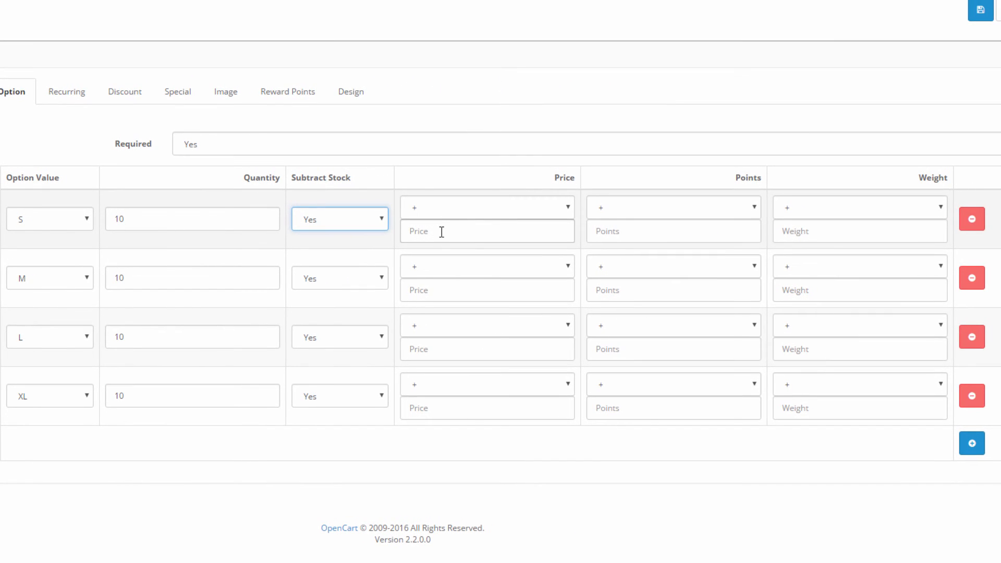
mouse_move(477, 229)
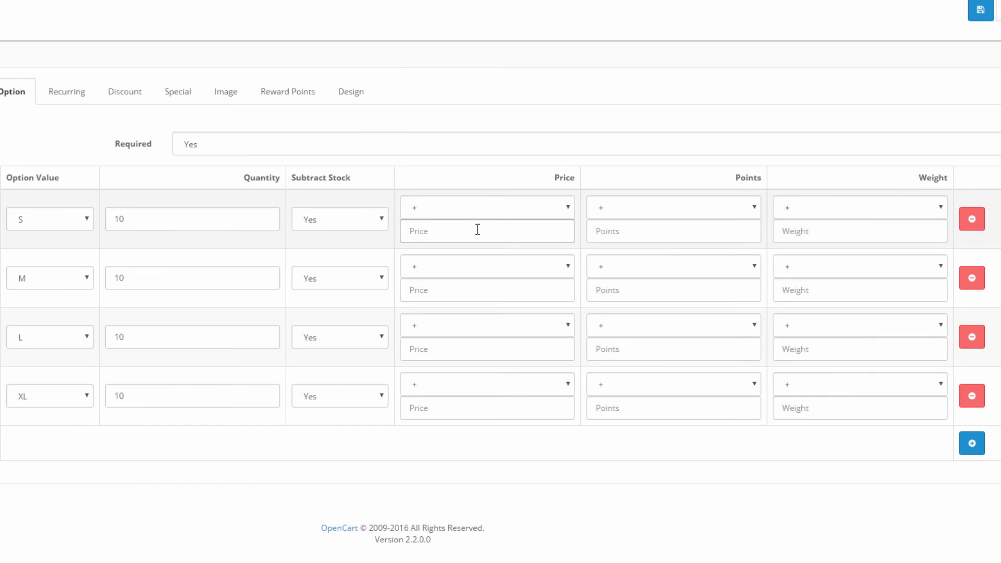
left_click(486, 230)
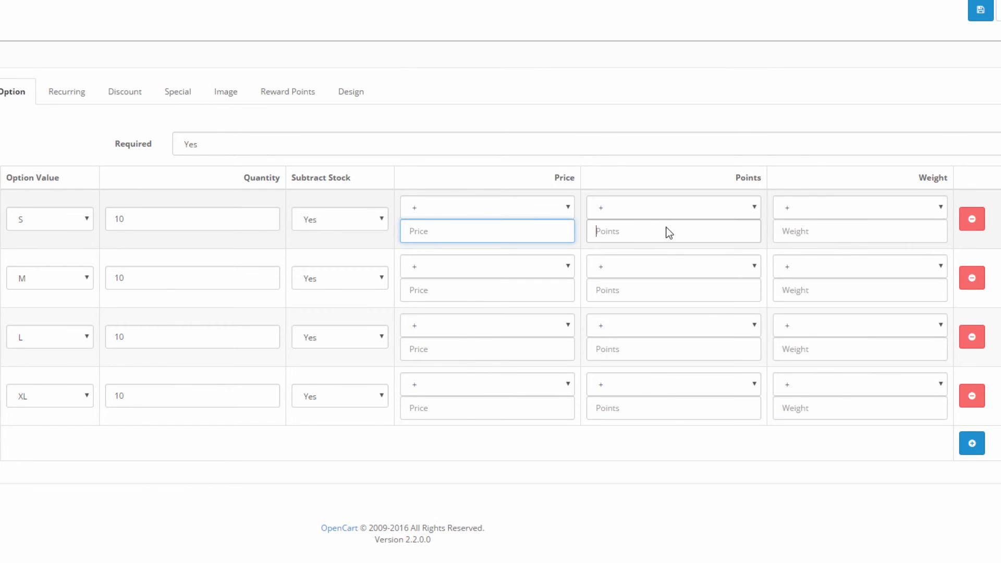
left_click(857, 230)
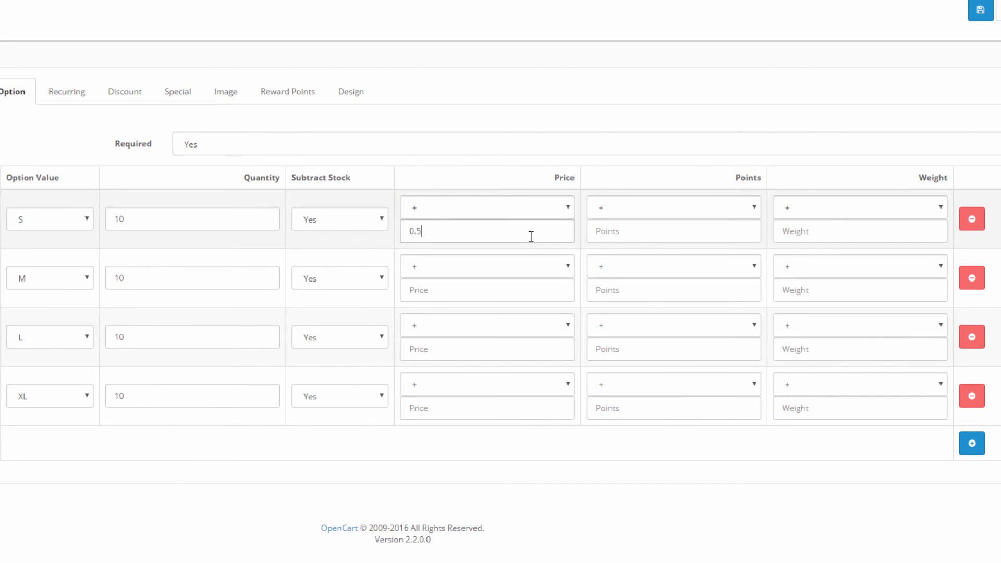
type("0")
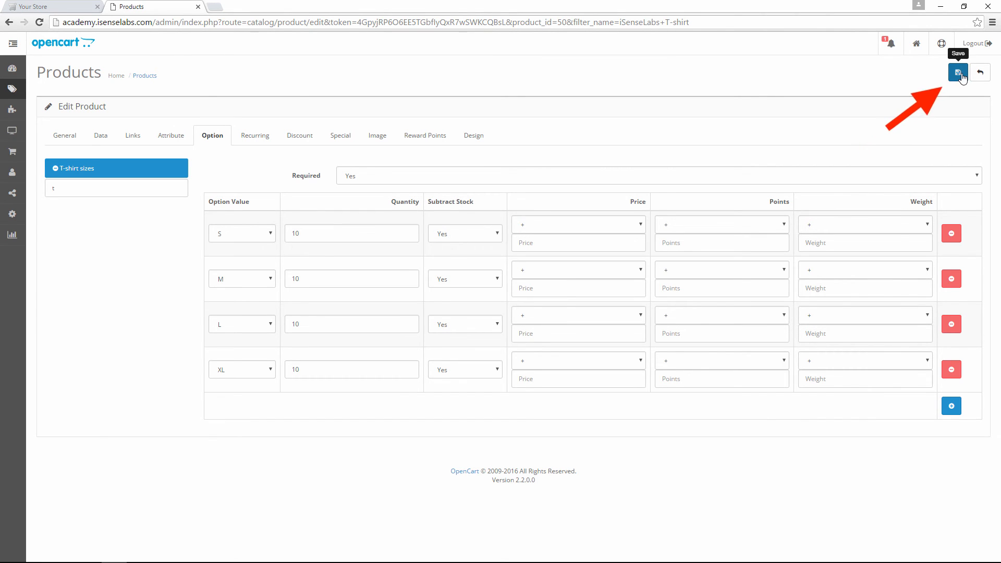
Save the iSenseLabs T-shirt product with its size options.
left_click(957, 72)
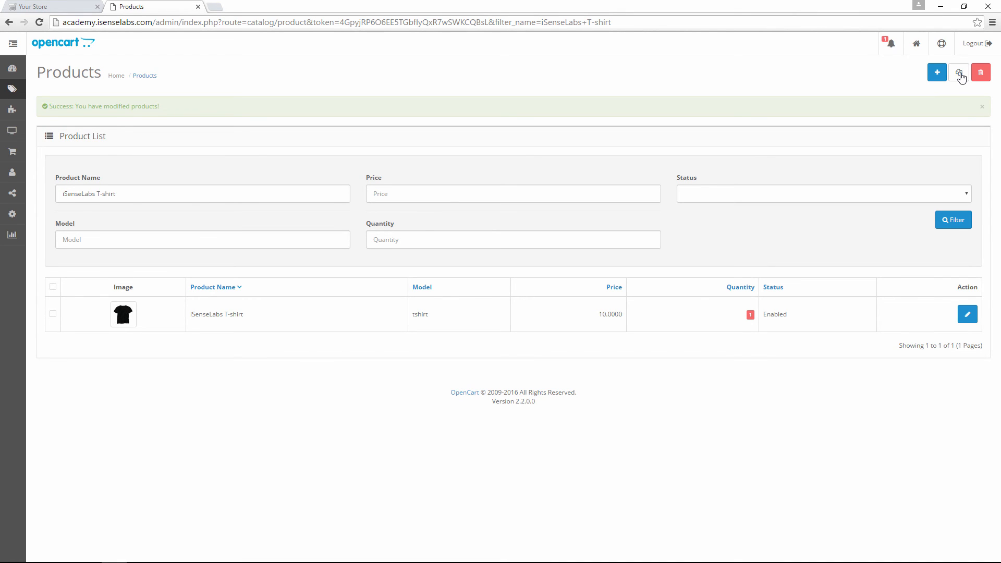
mouse_move(766, 112)
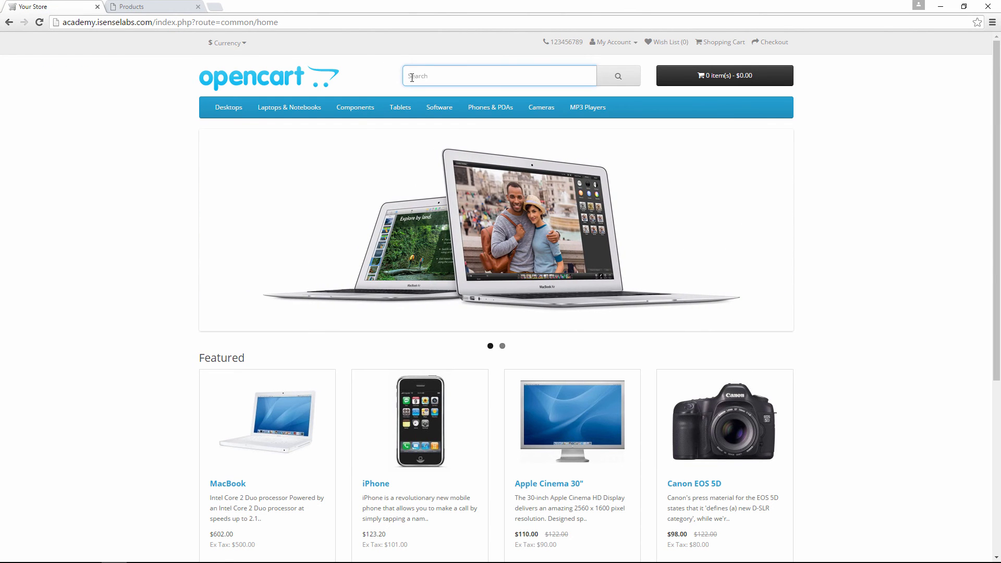
Search the storefront for 'isenselabs' and open the iSenseLabs T-shirt product page.
left_click(616, 75)
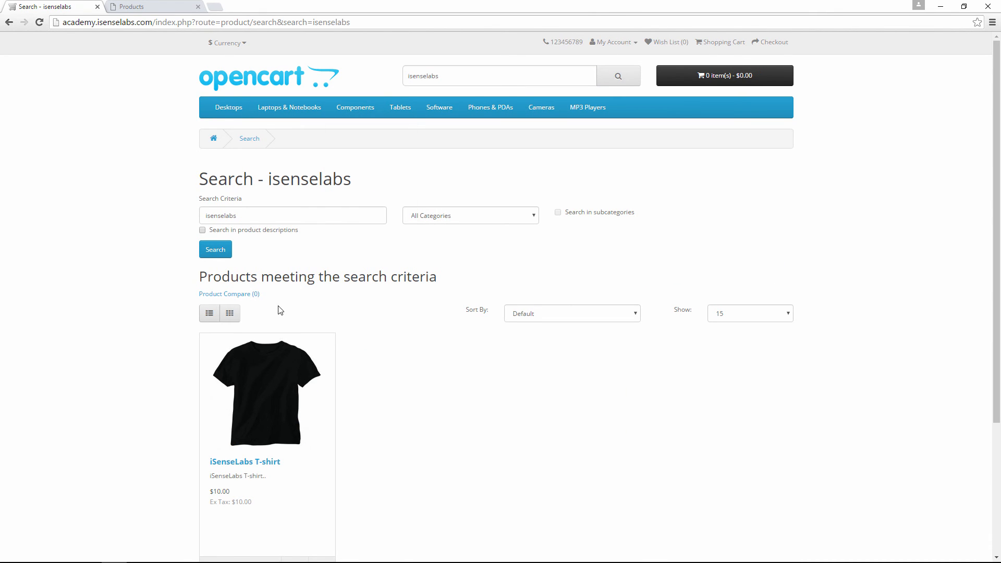
scroll("down", 3)
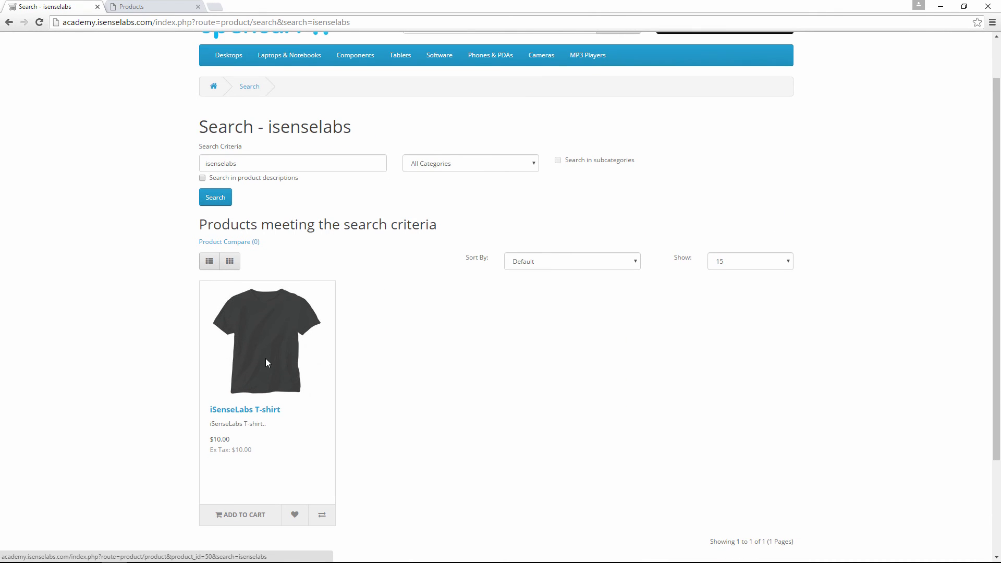
left_click(244, 409)
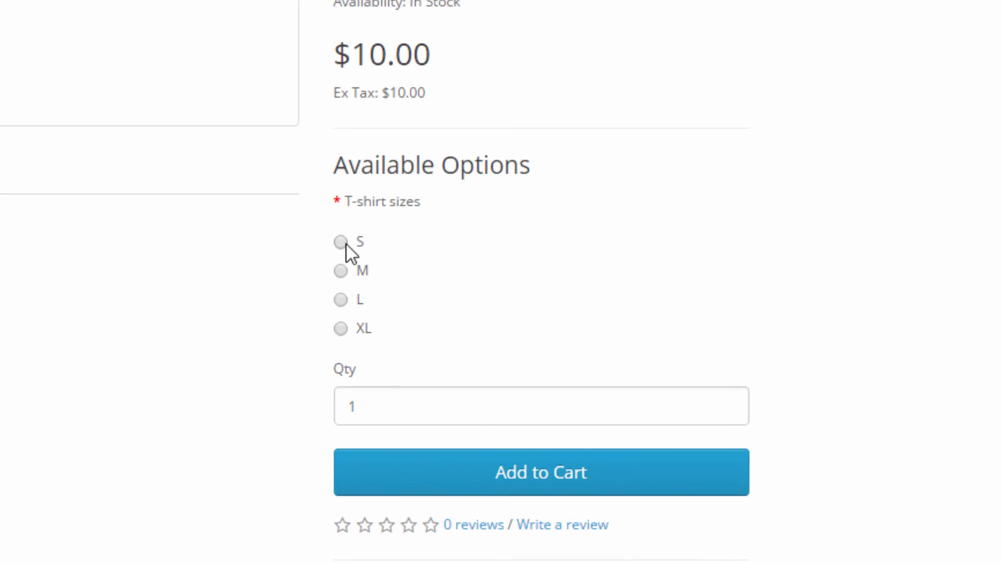
Select size M, then switch to size XL under Available Options.
scroll("down", 3)
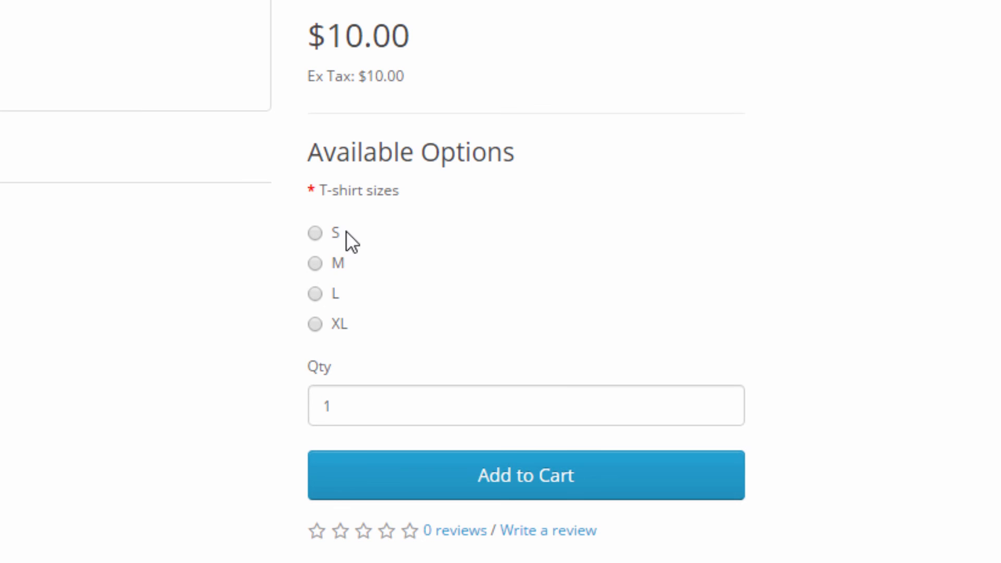
left_click(313, 264)
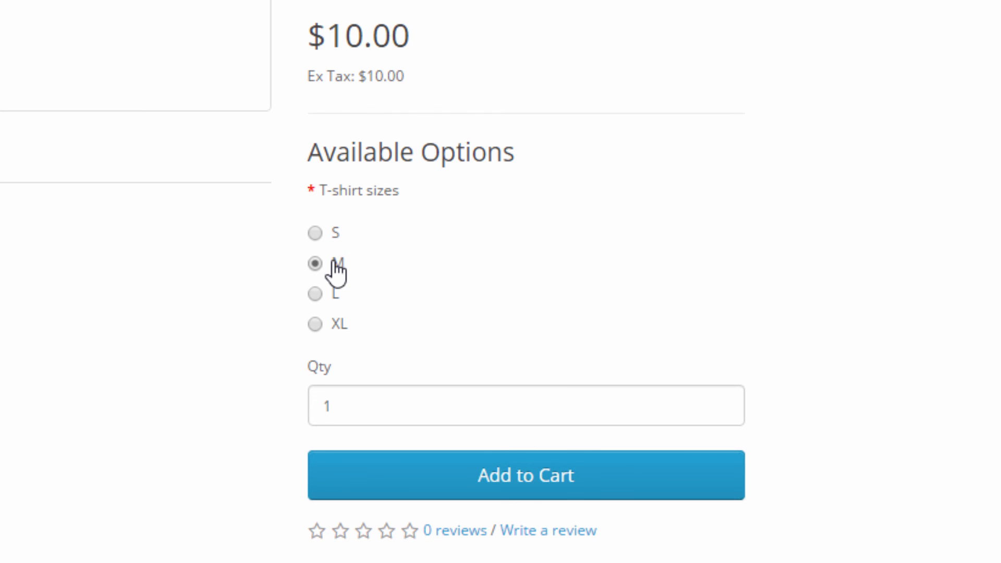
left_click(315, 324)
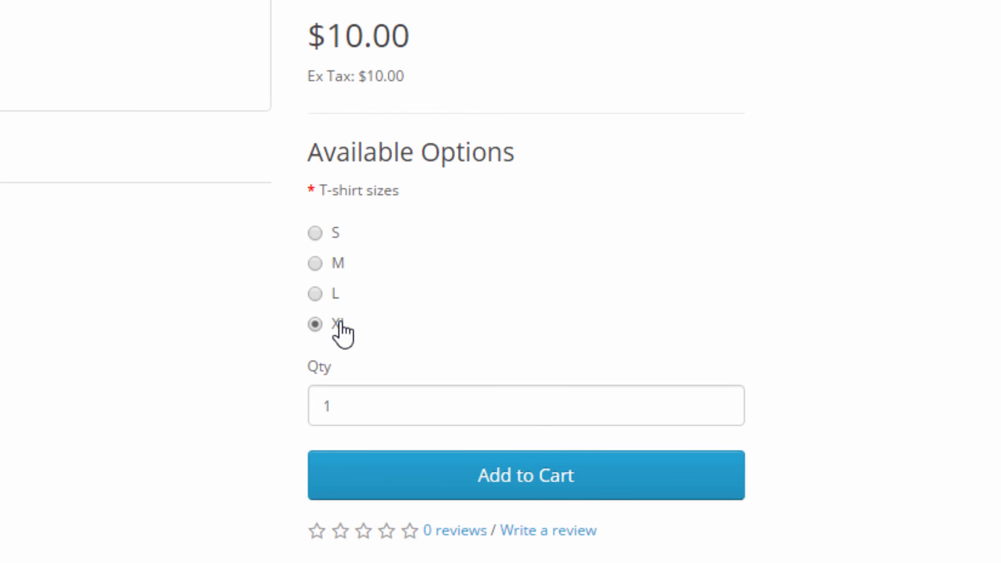